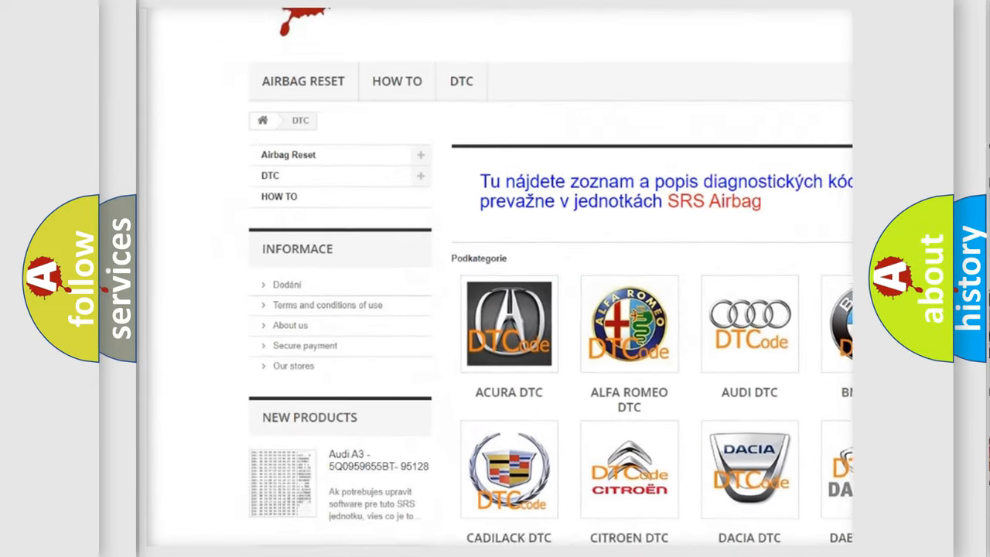
pyautogui.scroll(-3)
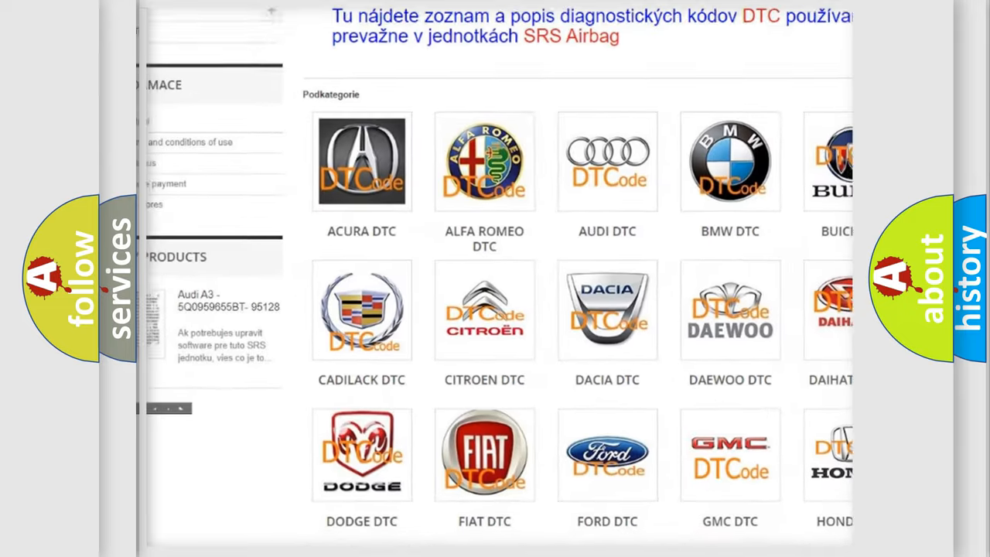
pyautogui.scroll(-3)
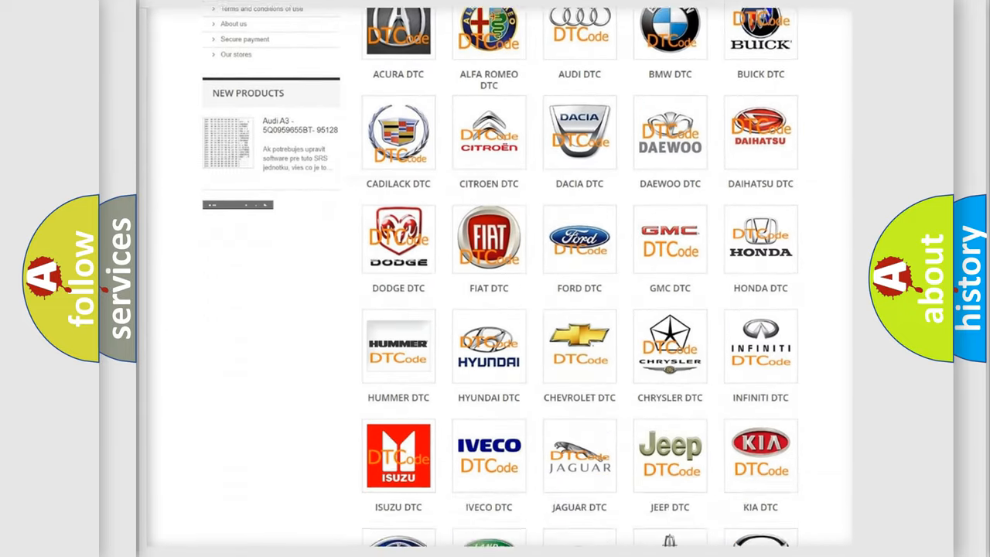
pyautogui.scroll(-3)
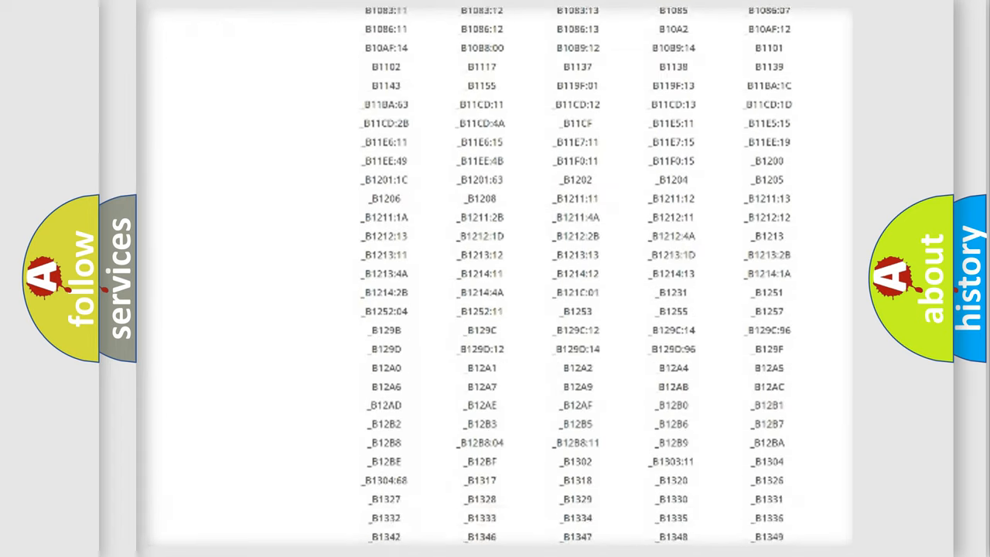
pyautogui.scroll(-3)
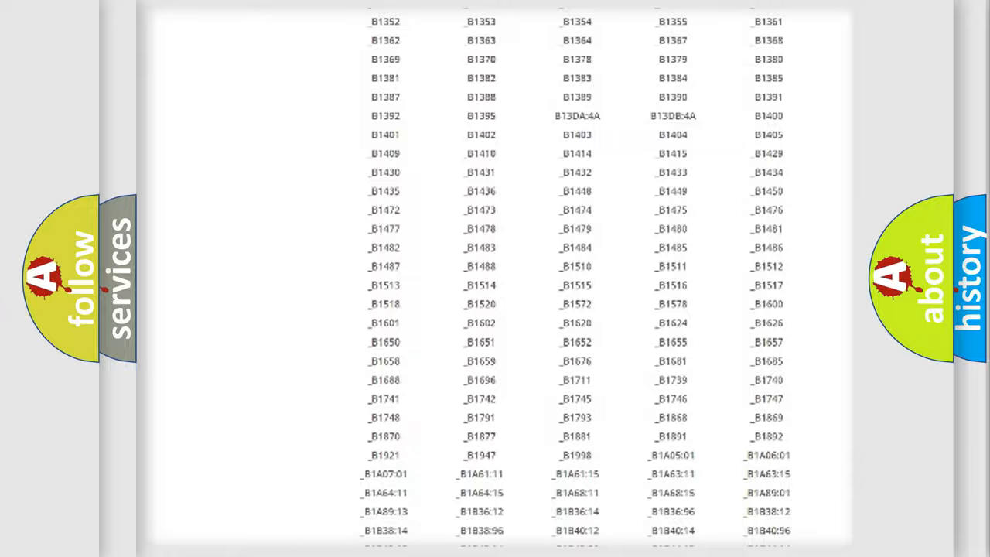